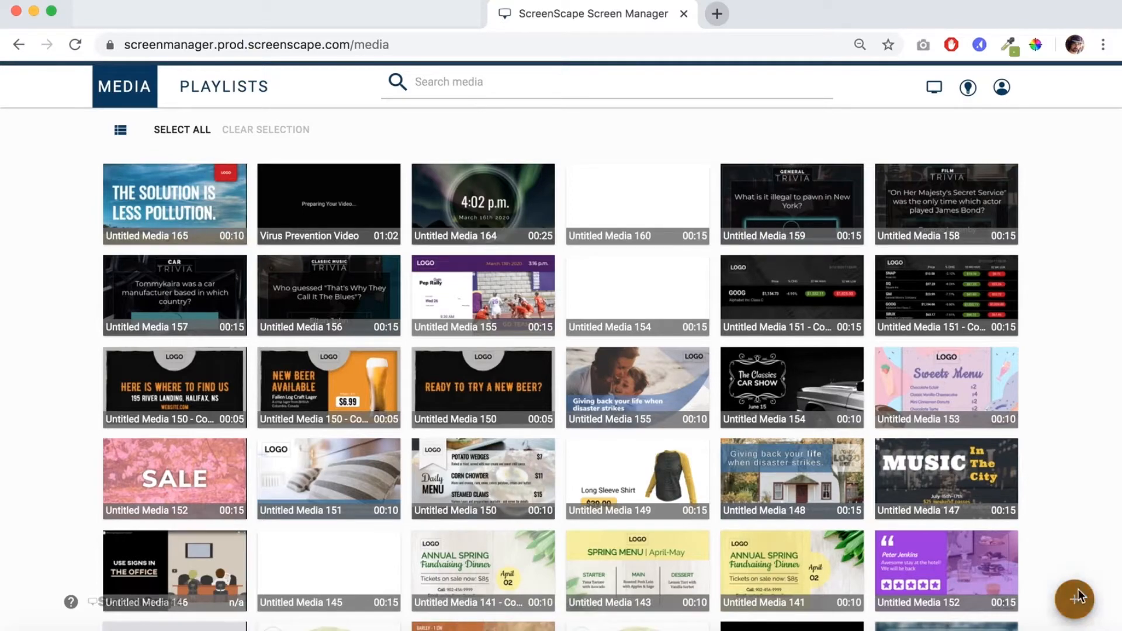
Step: Create Untitled Media 163 from the orange virus-prevention health habits template
{"action": "left_click", "coordinate": [1077, 597]}
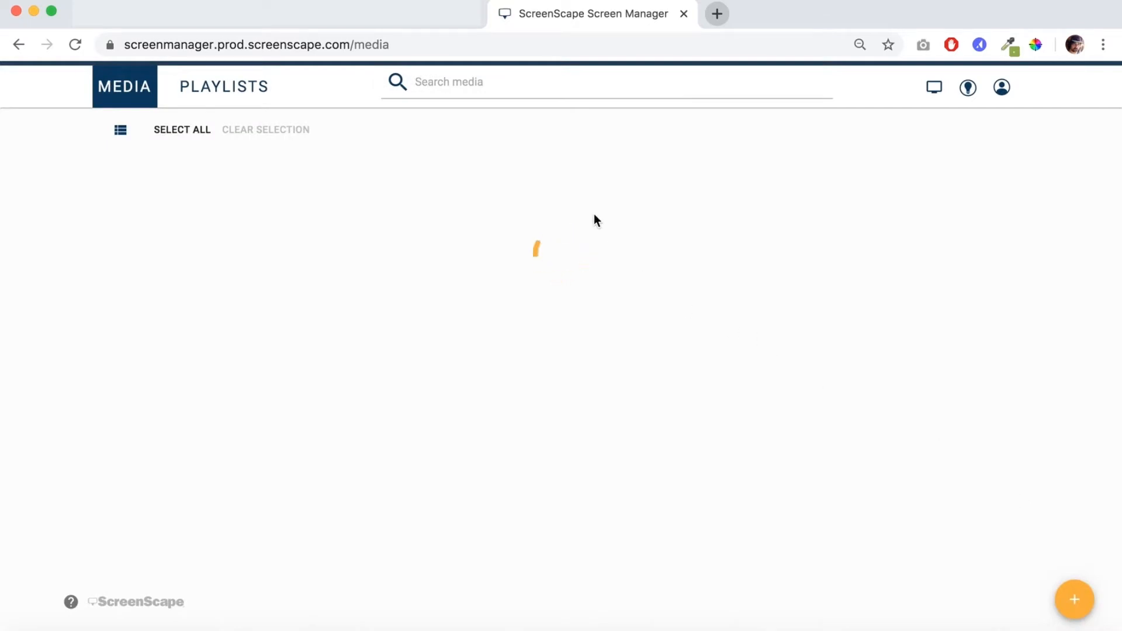
{"action": "left_click", "coordinate": [1073, 600]}
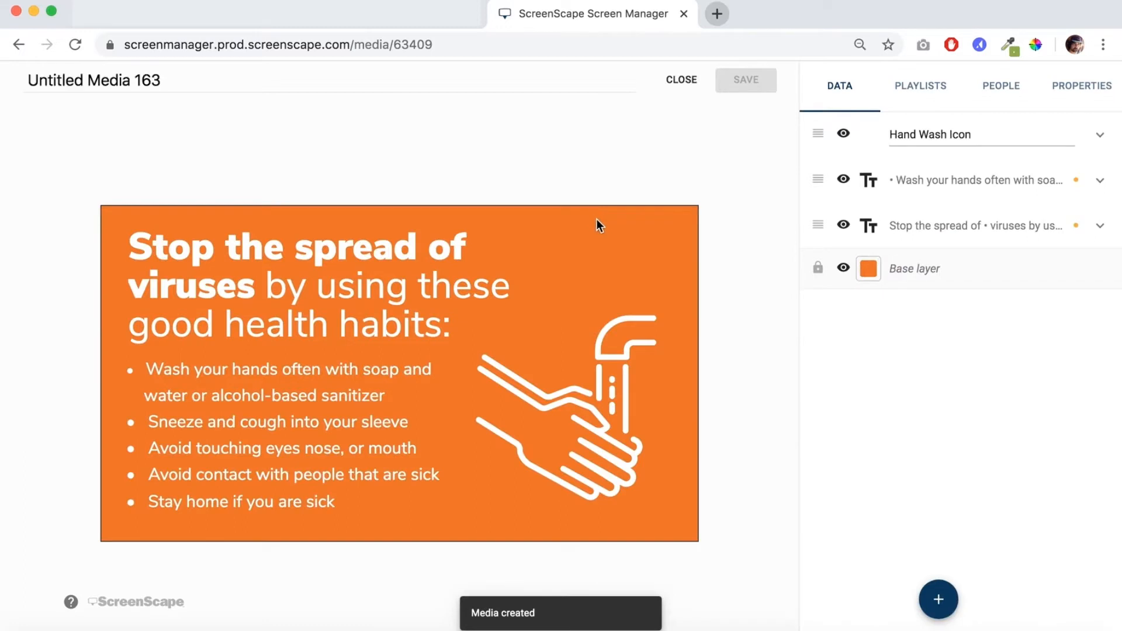
{"action": "mouse_move", "coordinate": [586, 216]}
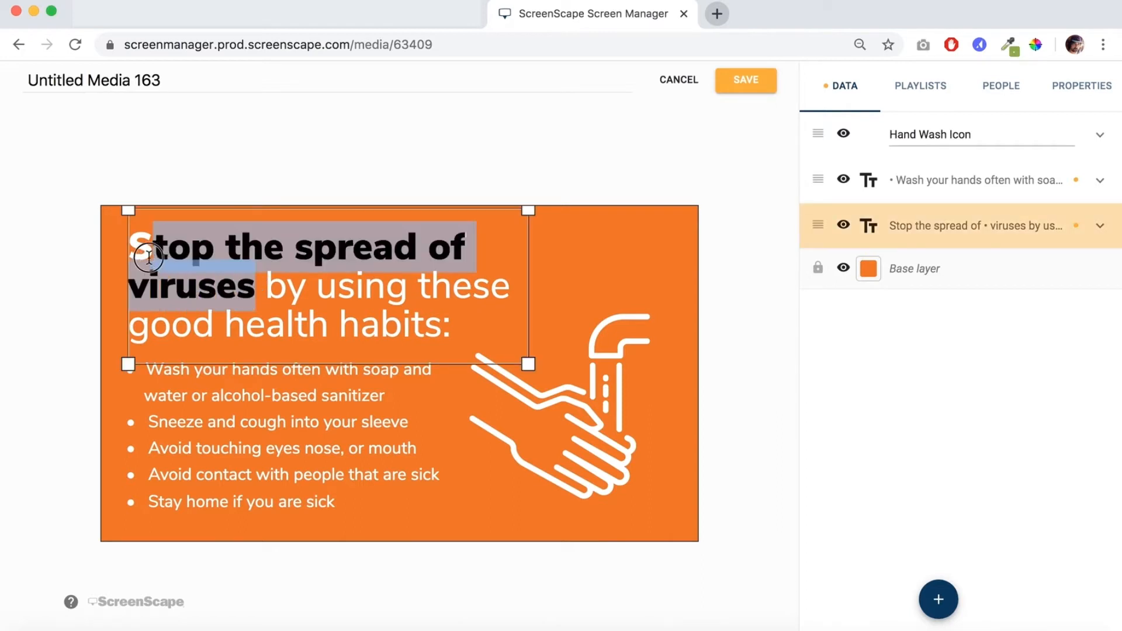
{"action": "left_click", "coordinate": [151, 257]}
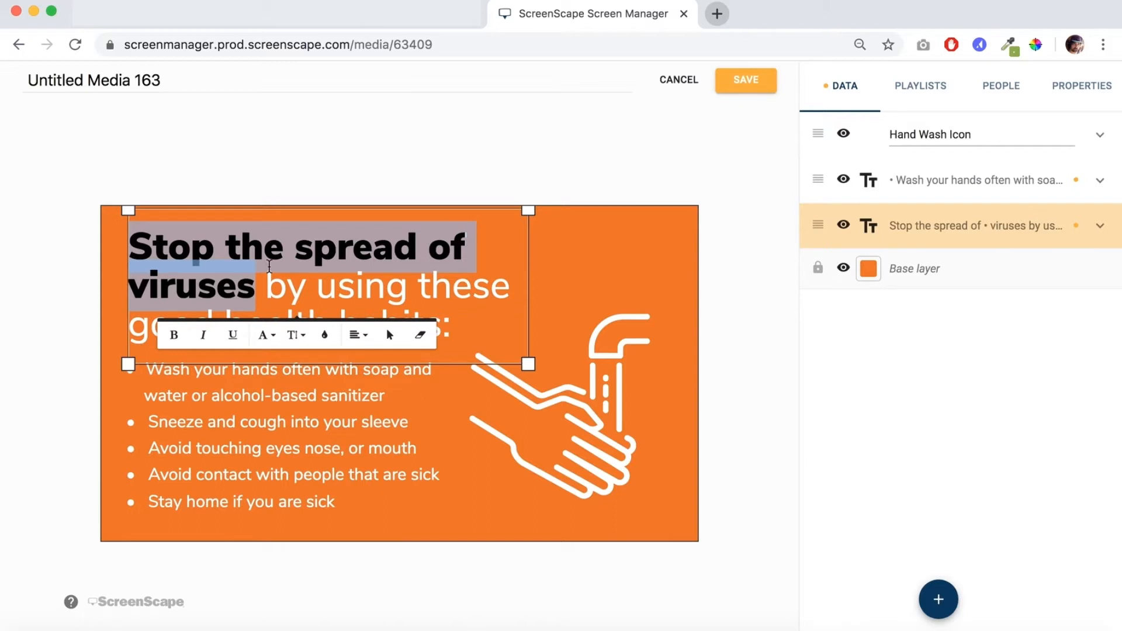
{"action": "mouse_move", "coordinate": [265, 336]}
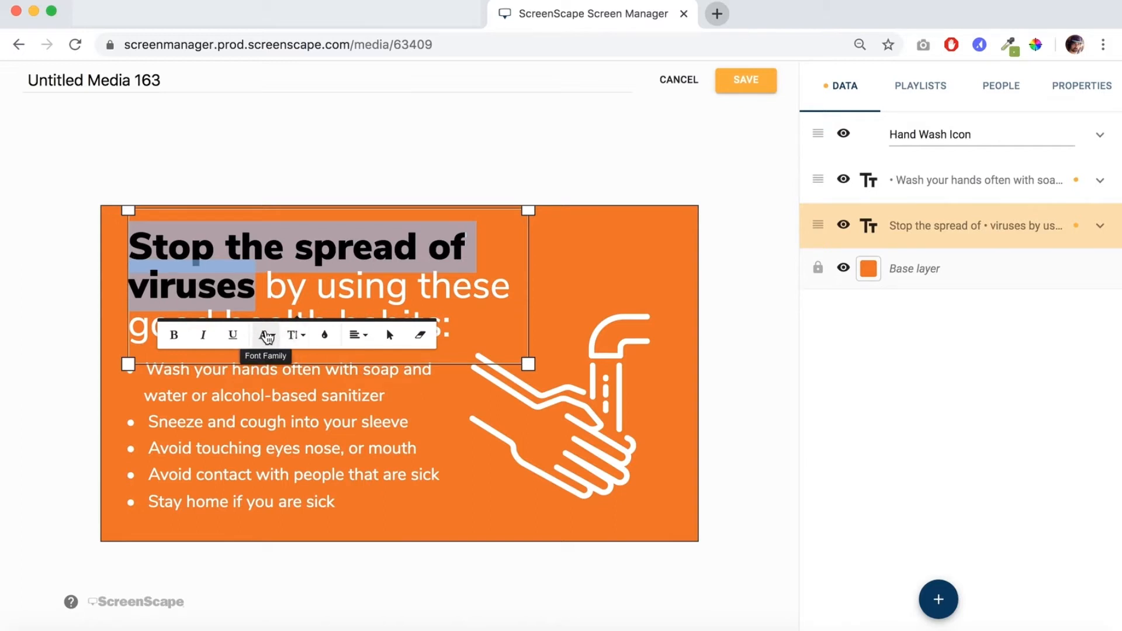
{"action": "left_click", "coordinate": [265, 336]}
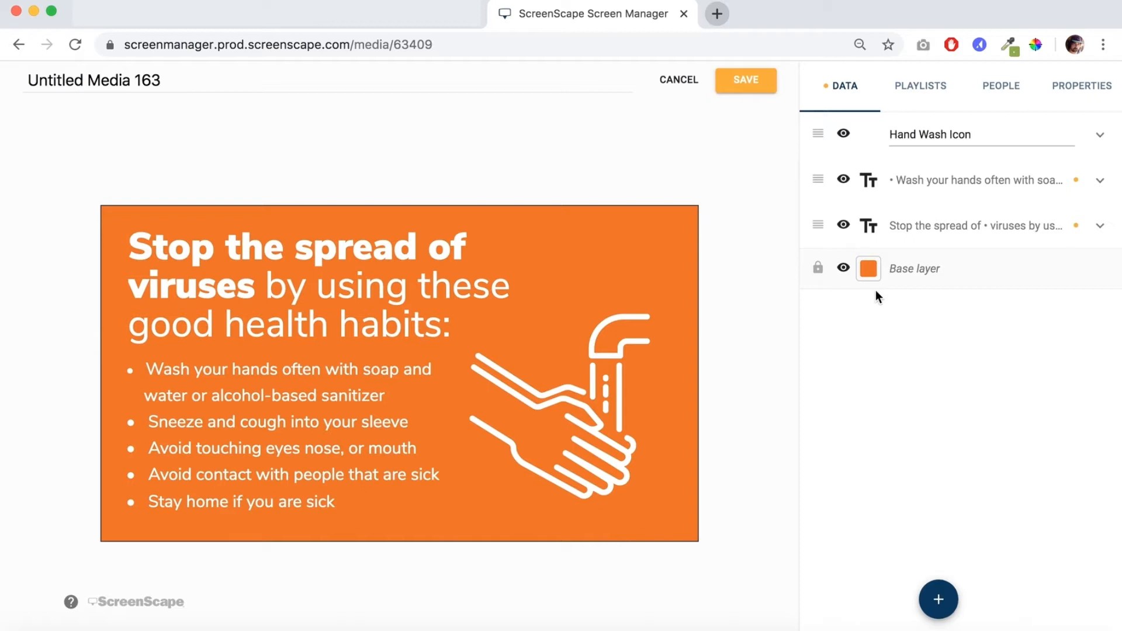
Step: Set the Base layer background colour to the red preset instead of orange
{"action": "left_click", "coordinate": [867, 269]}
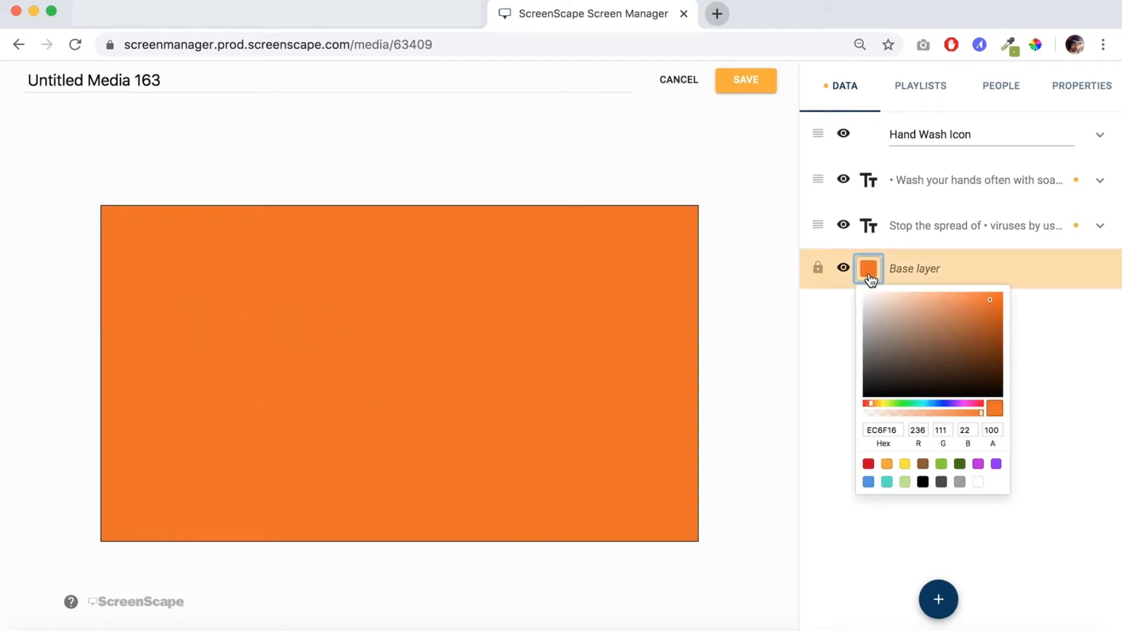
{"action": "mouse_move", "coordinate": [958, 480]}
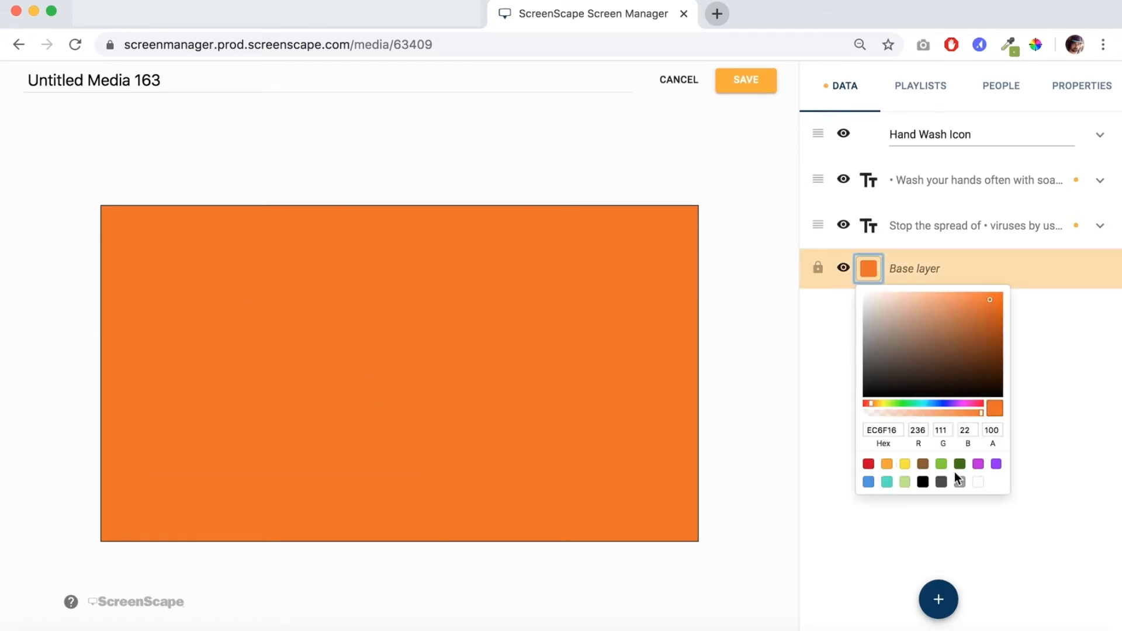
{"action": "left_click", "coordinate": [868, 464]}
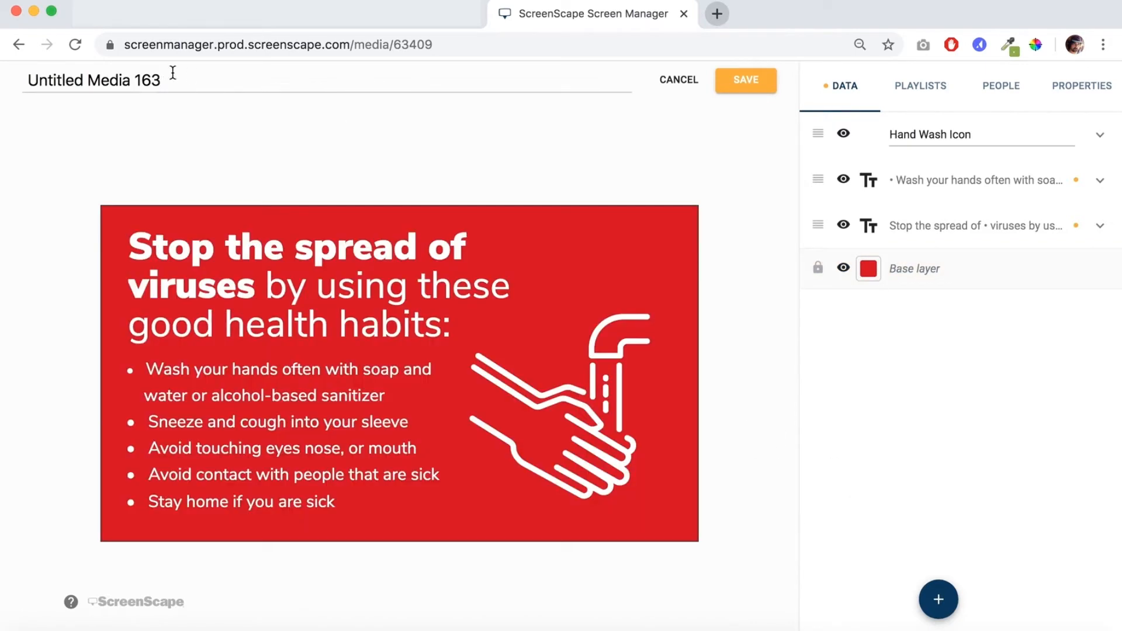
Step: Rename Untitled Media 163 to 'Virus' and save it to the media library
{"action": "type", "text": "Virus"}
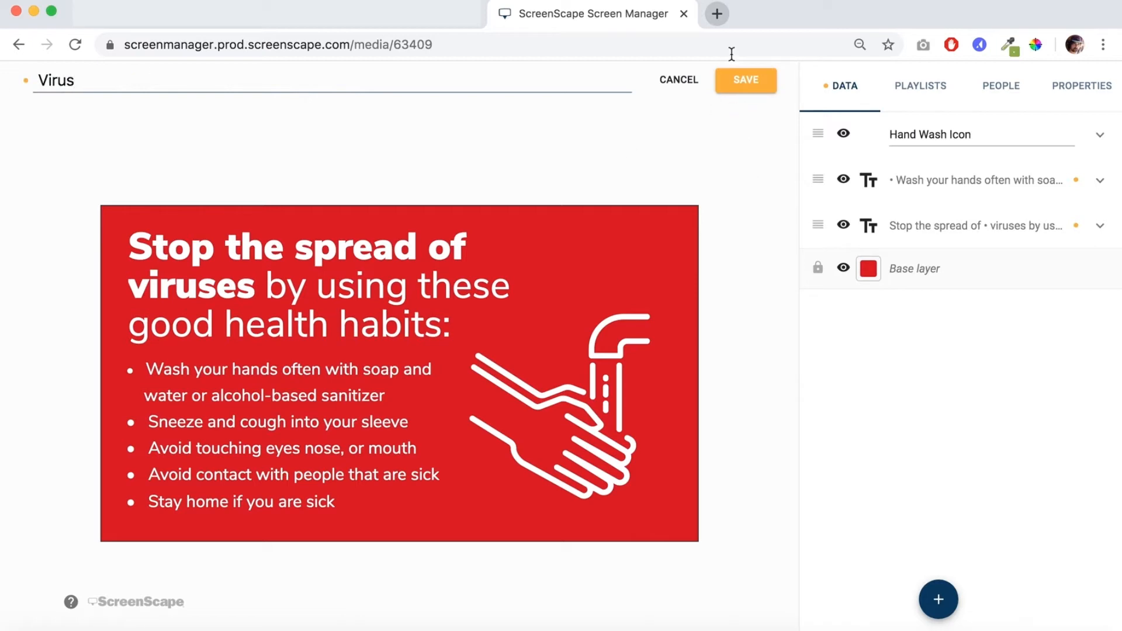
{"action": "left_click", "coordinate": [745, 80]}
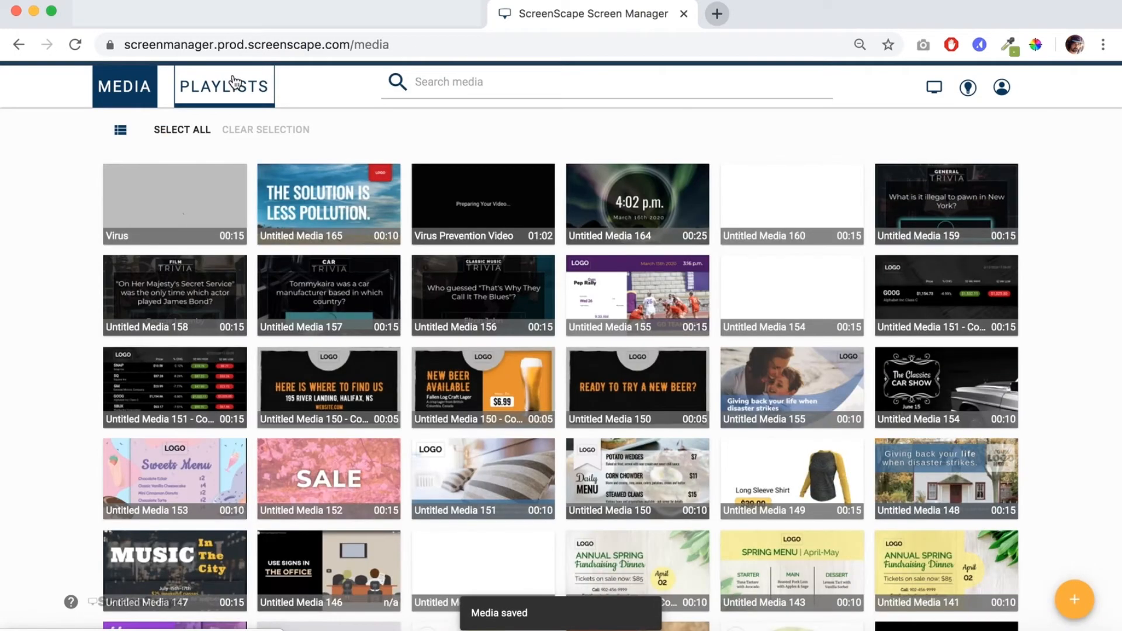
Step: Create Untitled Playlist 14 from the playlists library and add the red Virus media to it
{"action": "left_click", "coordinate": [224, 86]}
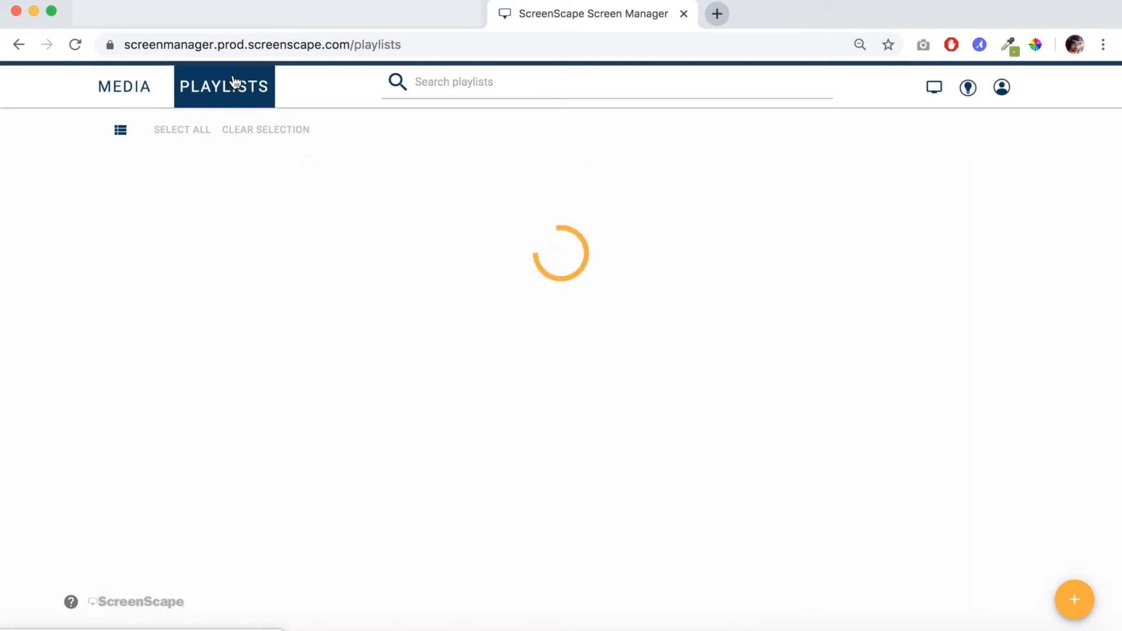
{"action": "left_click", "coordinate": [223, 86]}
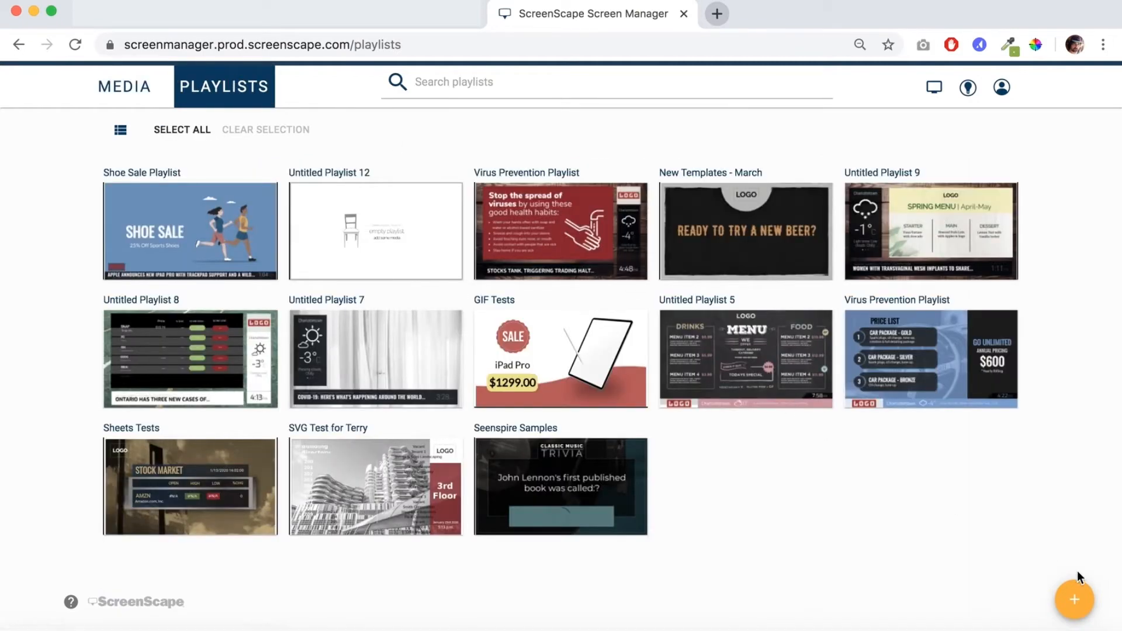
{"action": "left_click", "coordinate": [1074, 600]}
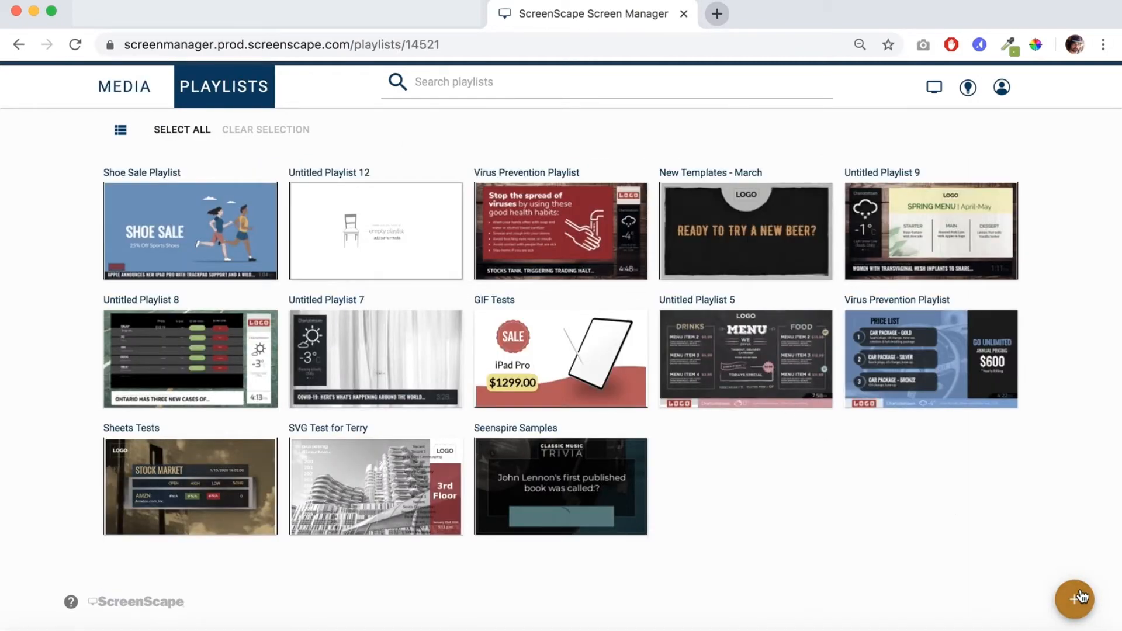
{"action": "left_click", "coordinate": [1077, 599]}
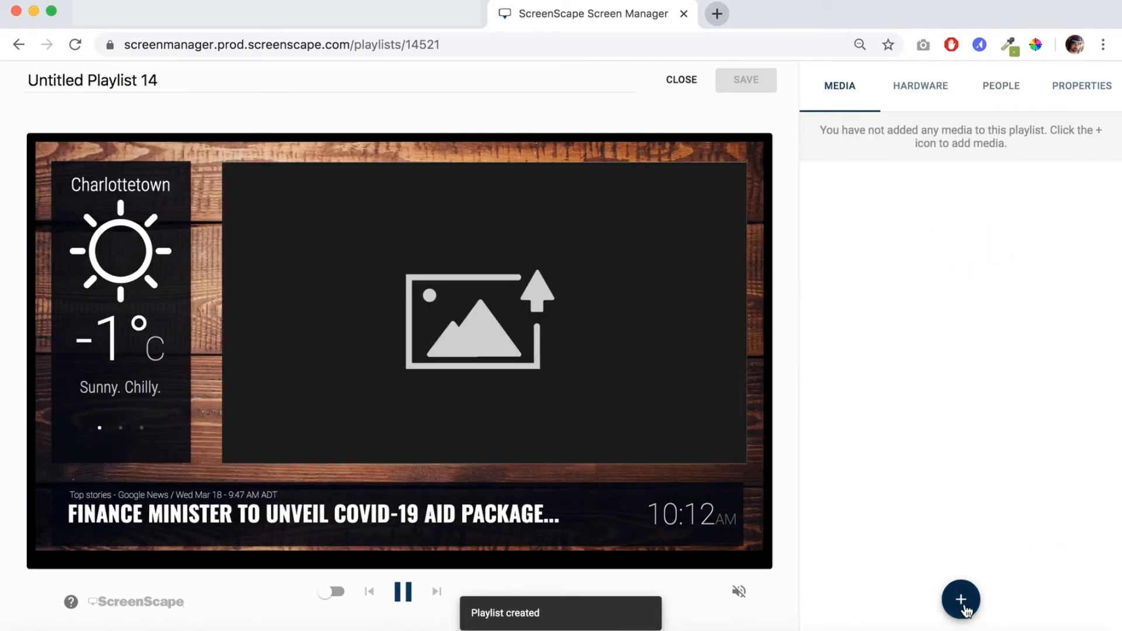
{"action": "left_click", "coordinate": [961, 600]}
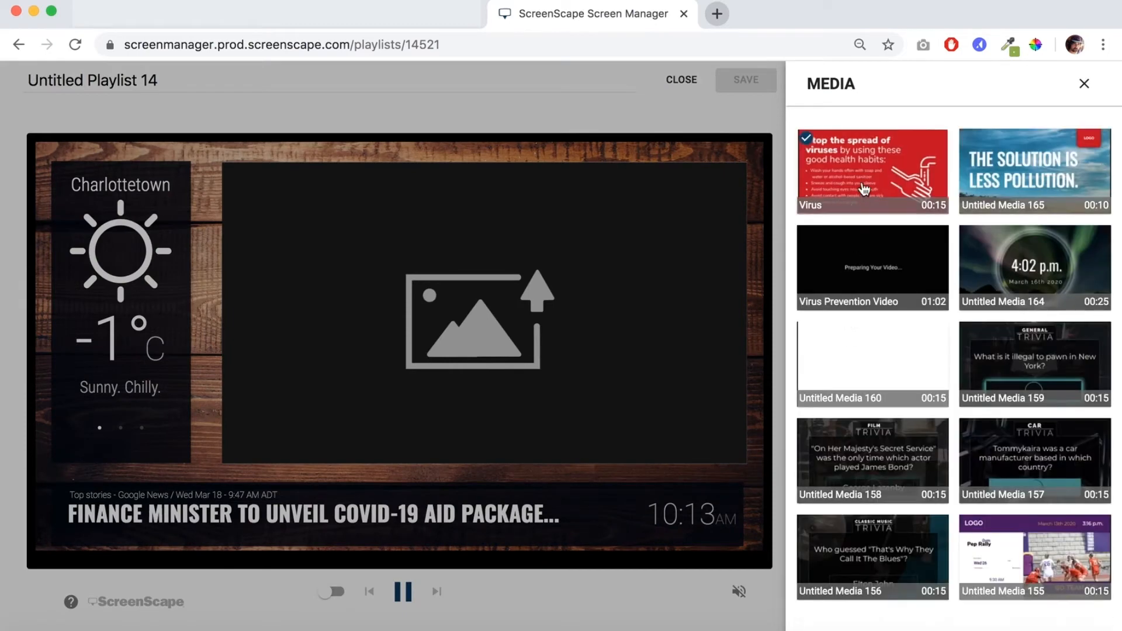
{"action": "left_click", "coordinate": [873, 171]}
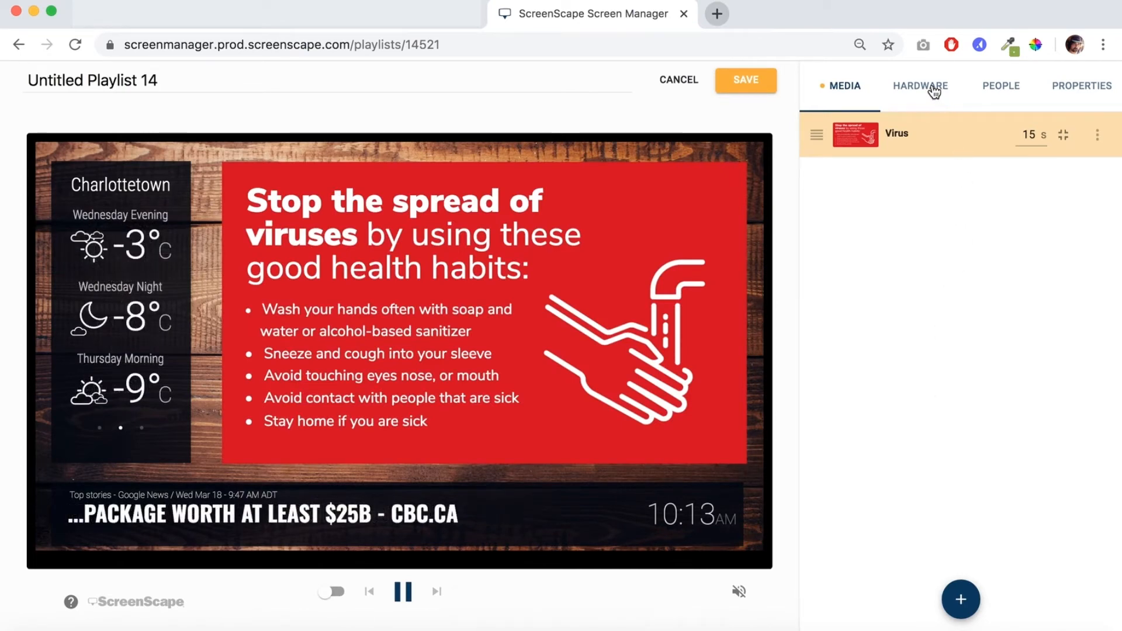
Step: Assign hardware device GESC64600AS1 (ZAS1) to Untitled Playlist 14
{"action": "left_click", "coordinate": [921, 86]}
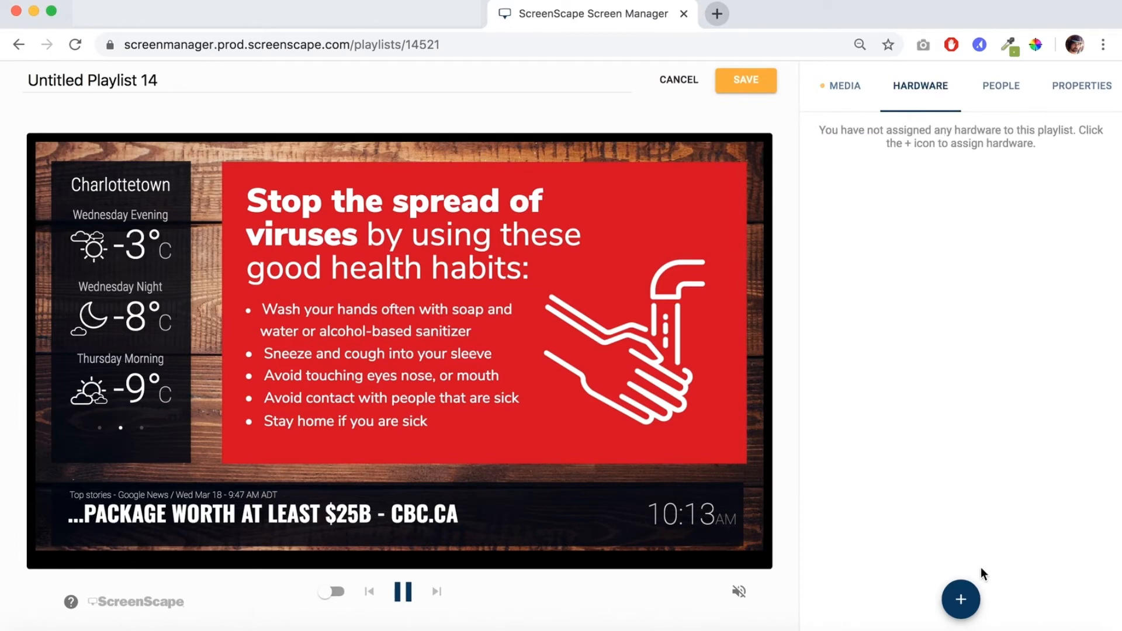
{"action": "left_click", "coordinate": [961, 600]}
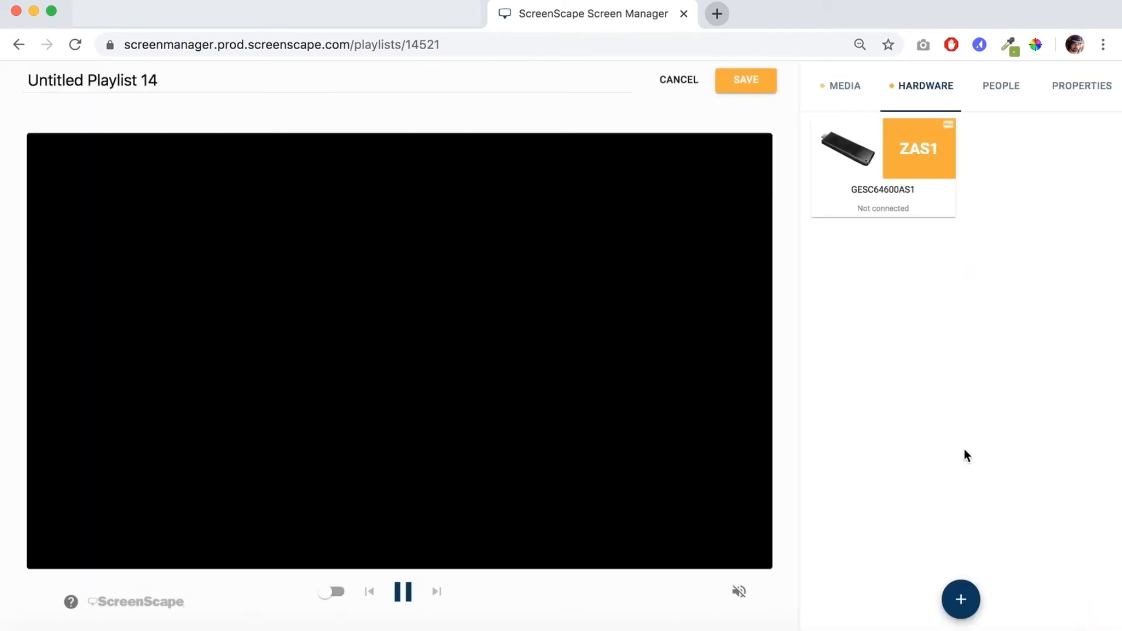
{"action": "left_click", "coordinate": [1081, 86]}
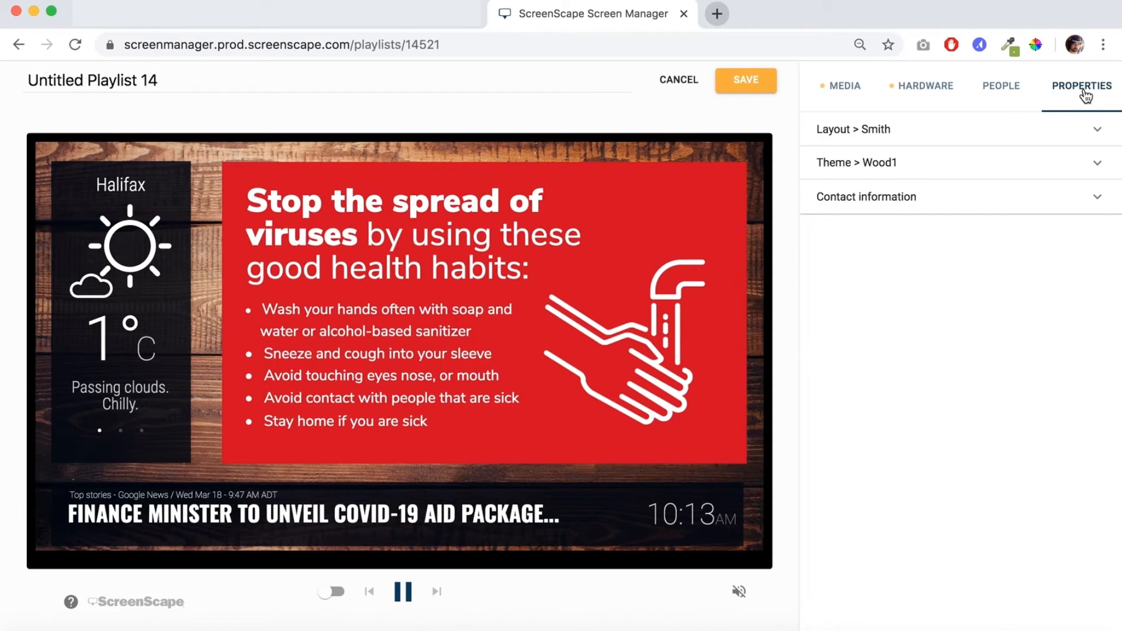
Step: Apply the layout placing the slide on the left with a logo and weather column on the right
{"action": "left_click", "coordinate": [853, 128]}
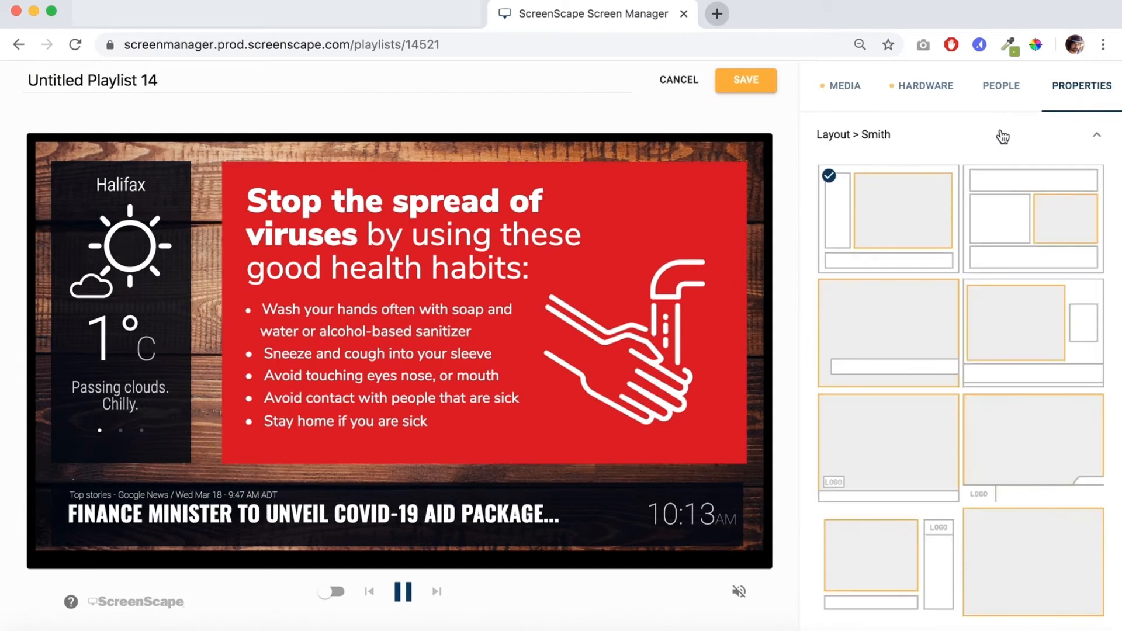
{"action": "scroll", "scroll_direction": "down", "scroll_amount": 3}
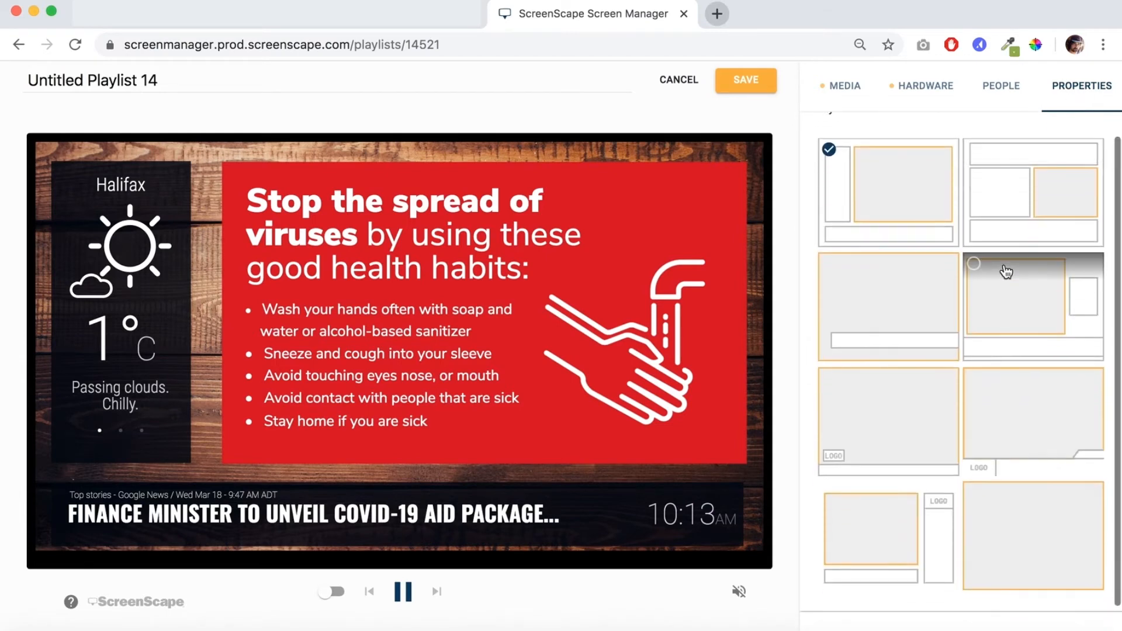
{"action": "left_click", "coordinate": [1016, 296]}
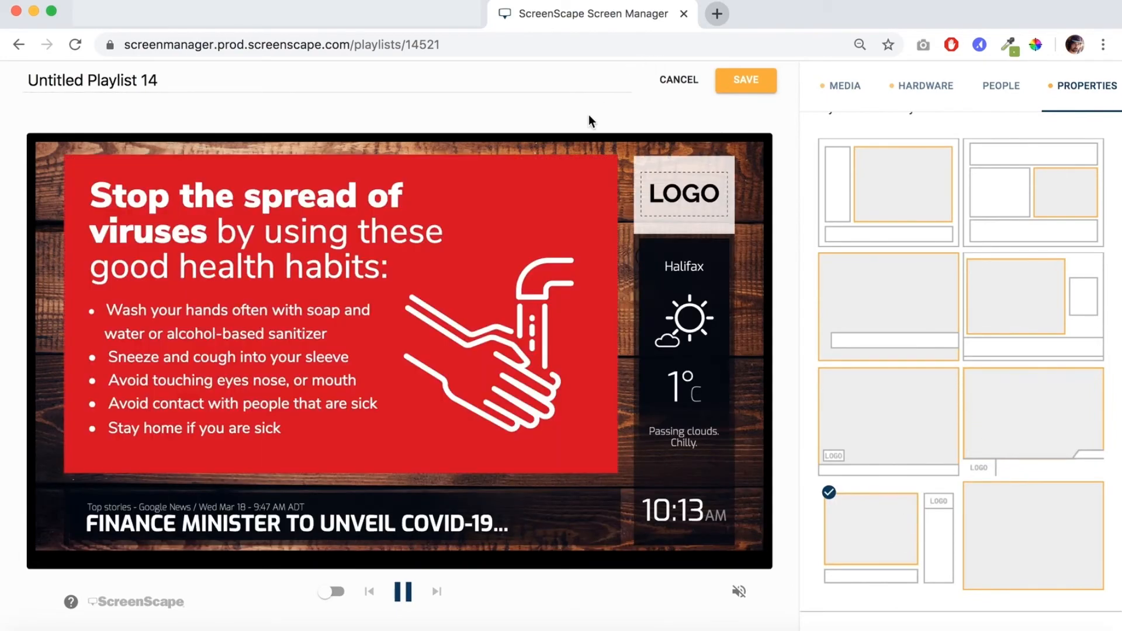
{"action": "scroll", "scroll_direction": "down", "scroll_amount": 3}
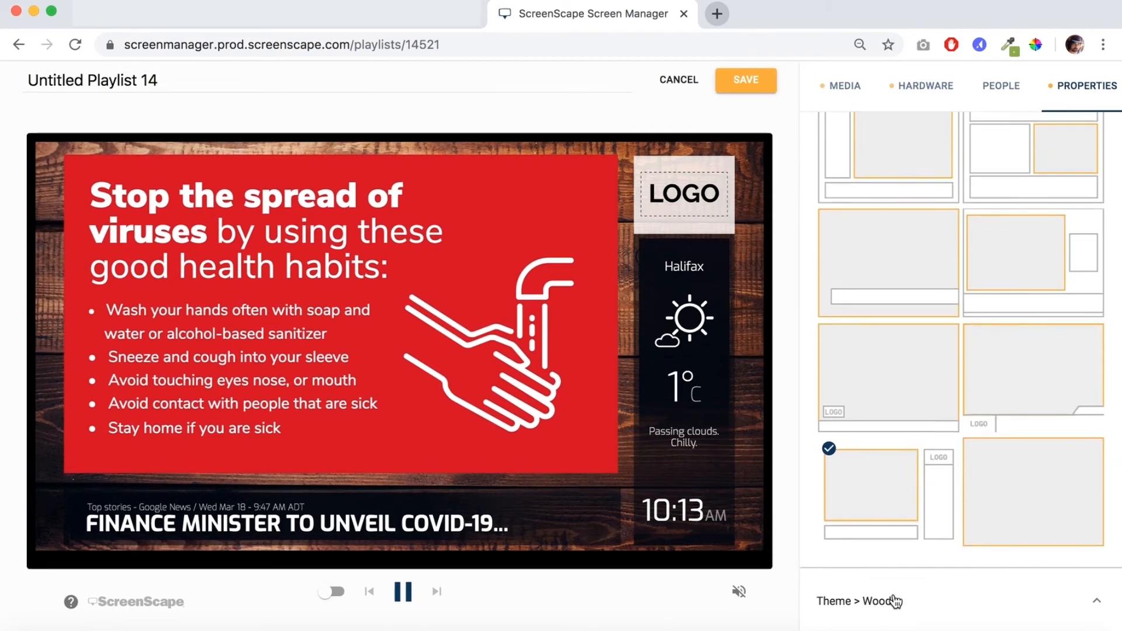
Step: Apply the blue sky theme to Untitled Playlist 14 and save the playlist
{"action": "scroll", "scroll_direction": "down", "scroll_amount": 3}
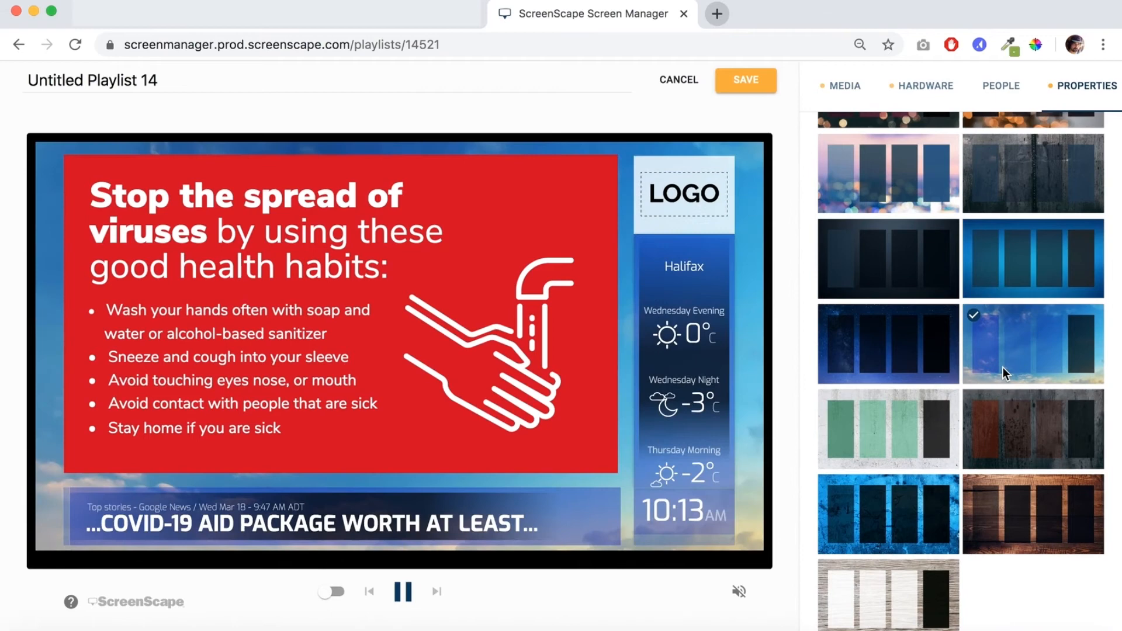
{"action": "left_click", "coordinate": [404, 592]}
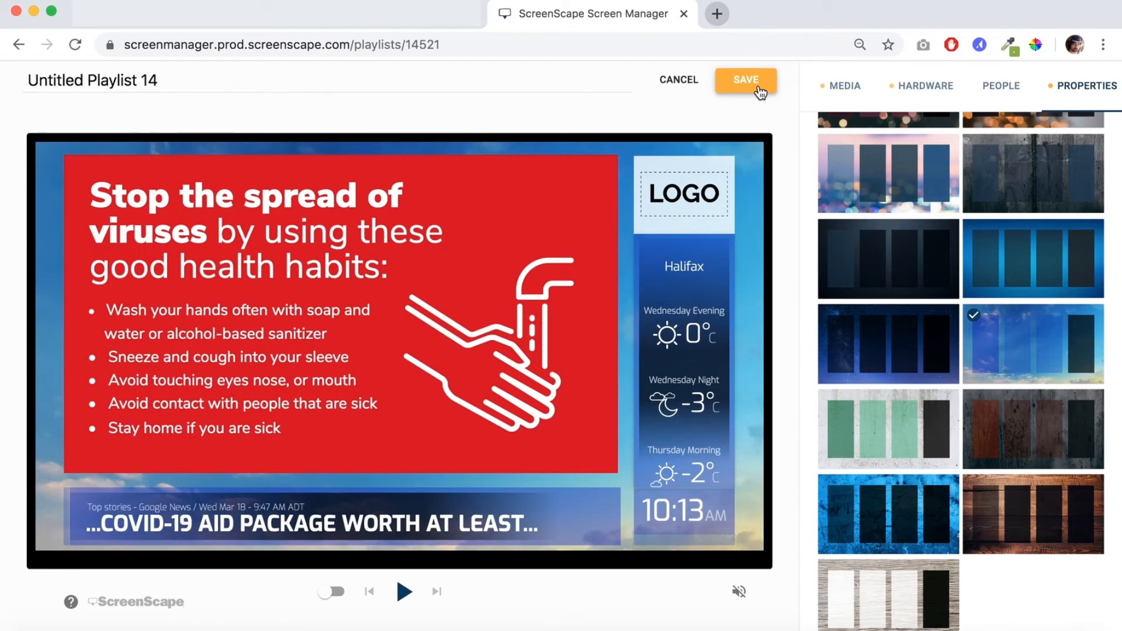
{"action": "left_click", "coordinate": [745, 80]}
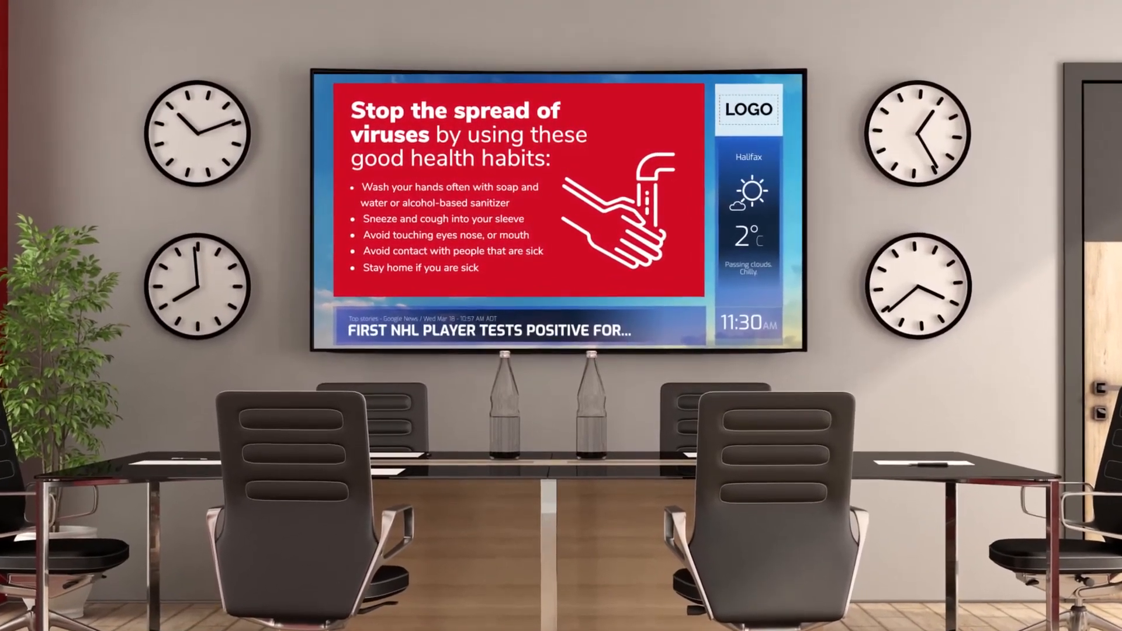